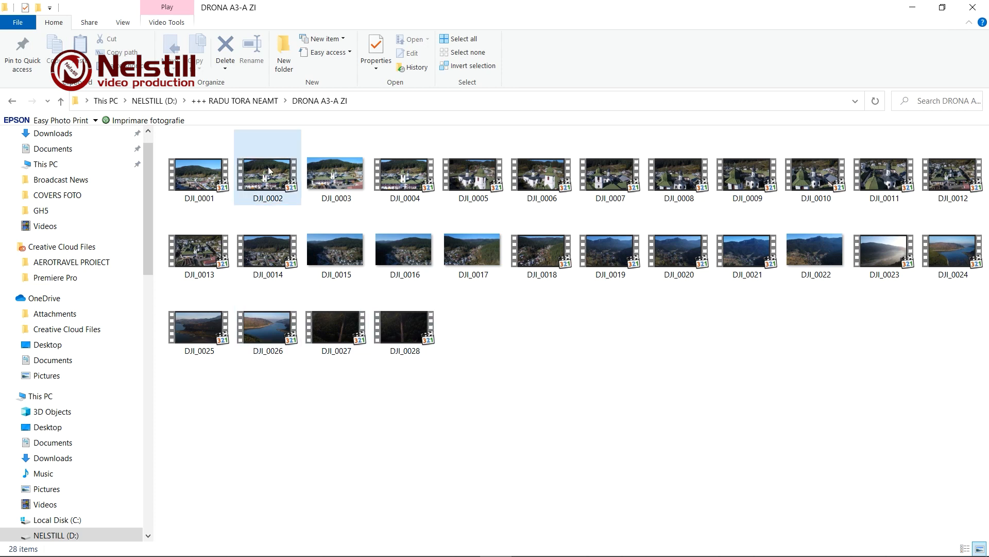
Step: Try opening the DJI_0002 drone clip and dismiss the 'Windows cannot find' error
double_click(267, 175)
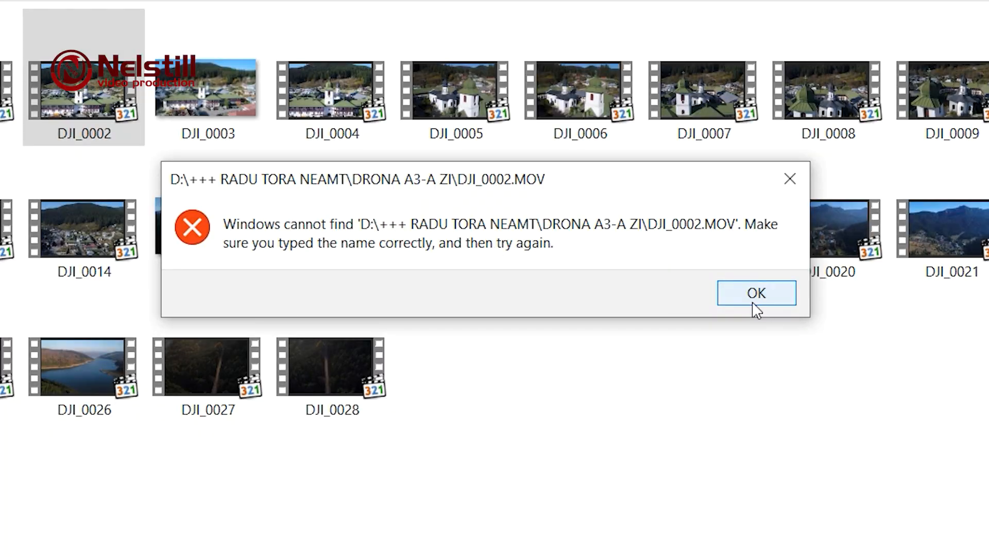
click(757, 293)
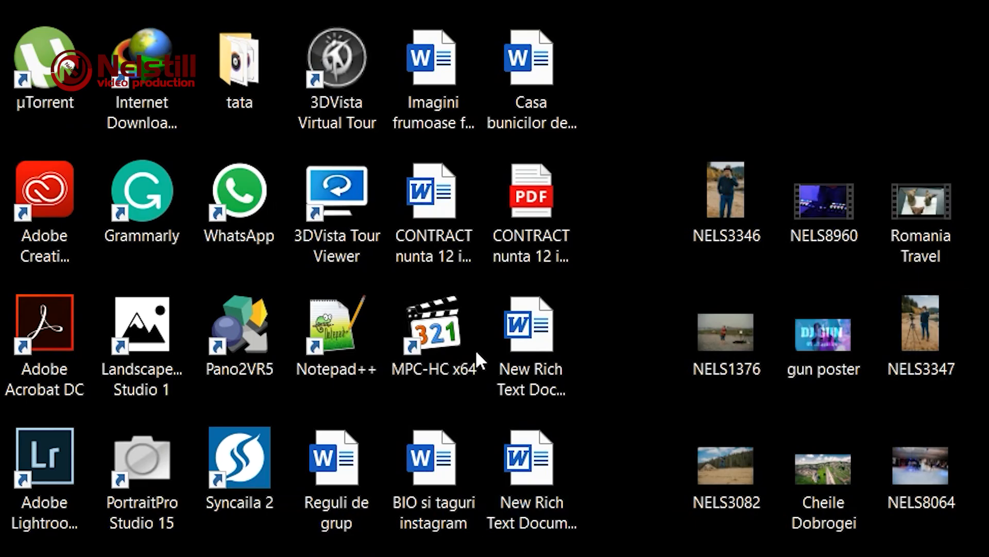
Step: Launch MPC-HC x64 from the desktop shortcut and bring up View > Options
click(434, 330)
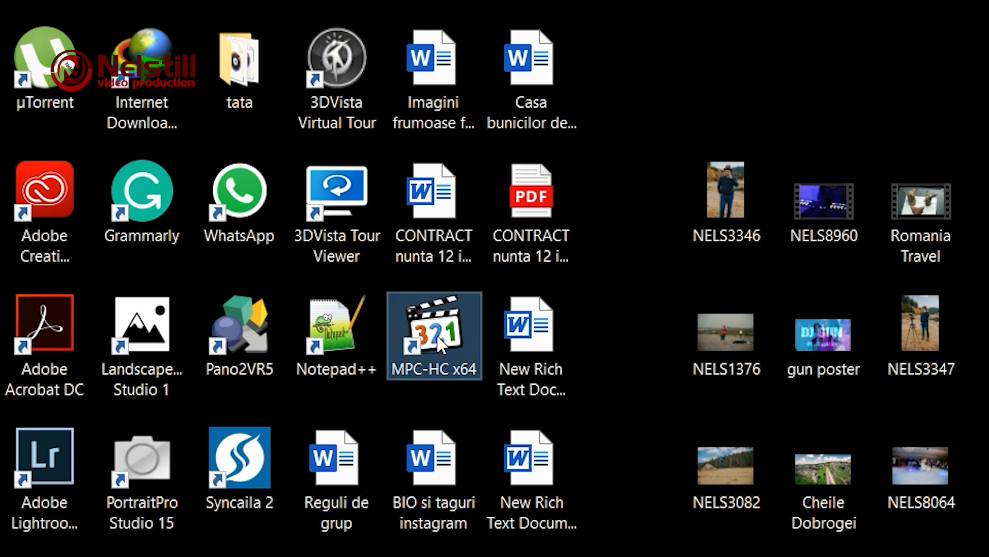
double_click(434, 336)
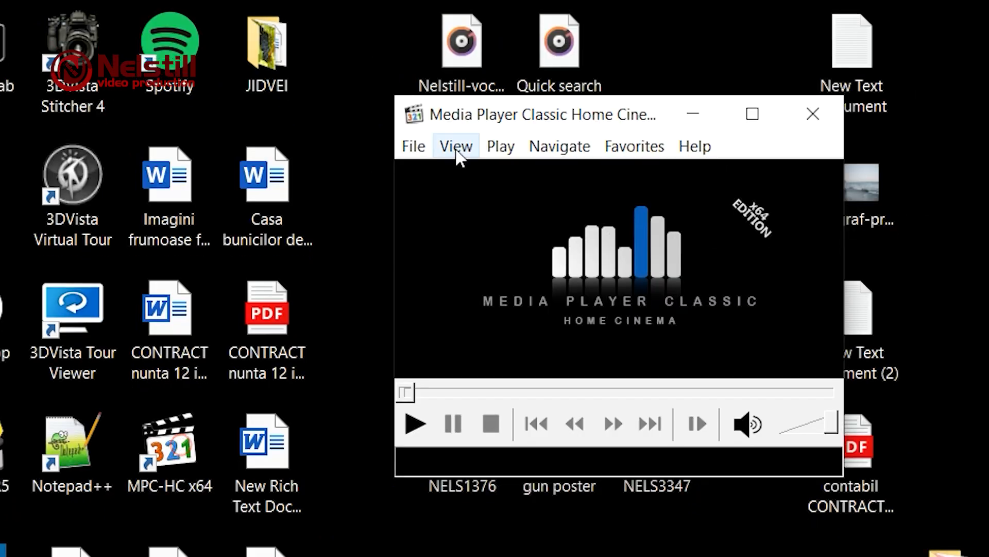
click(456, 146)
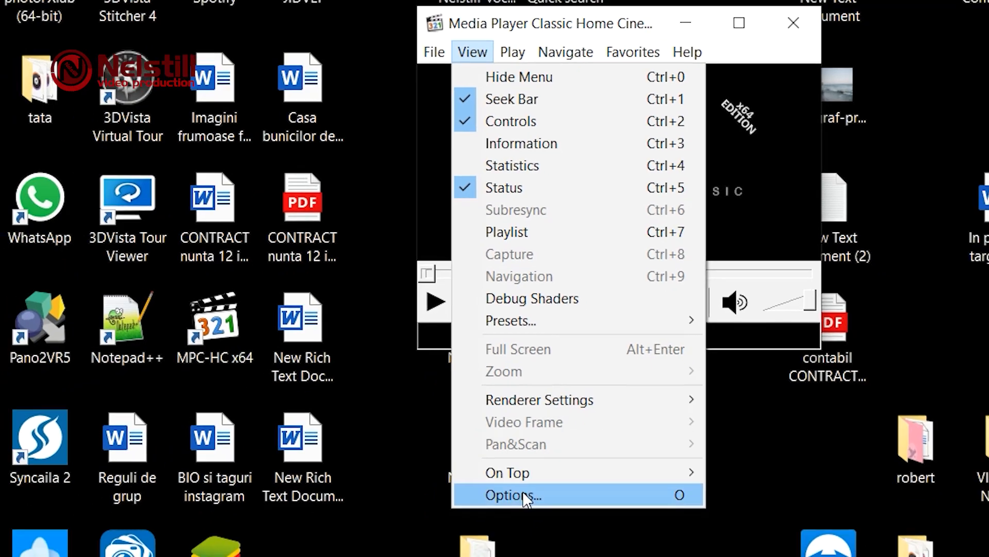
click(514, 495)
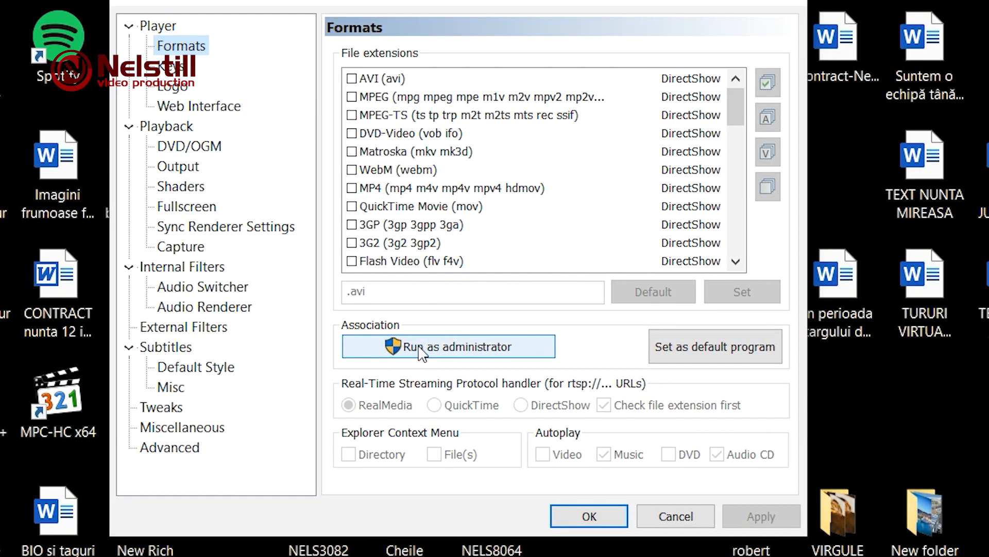
Step: Run the Formats page as administrator and associate all video and audio formats
click(430, 347)
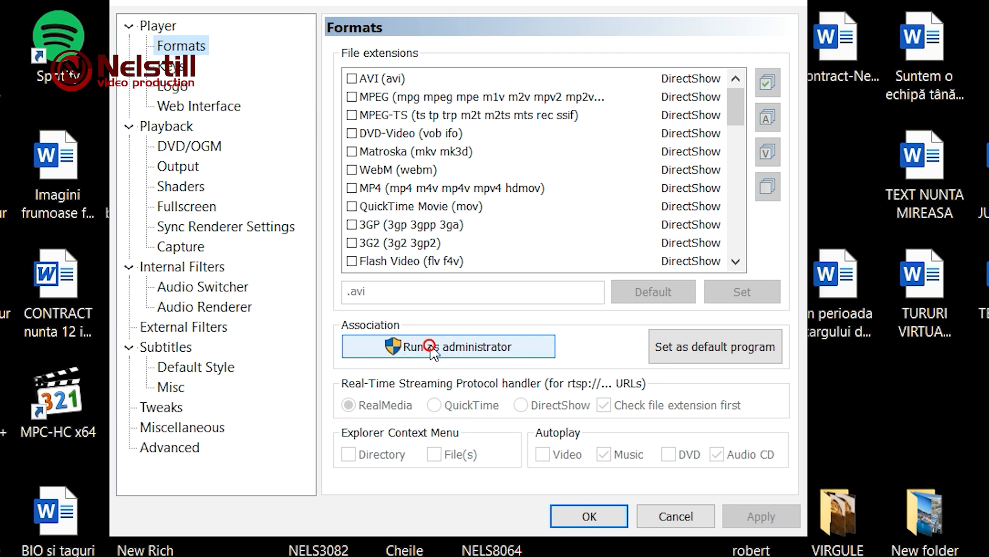
click(431, 347)
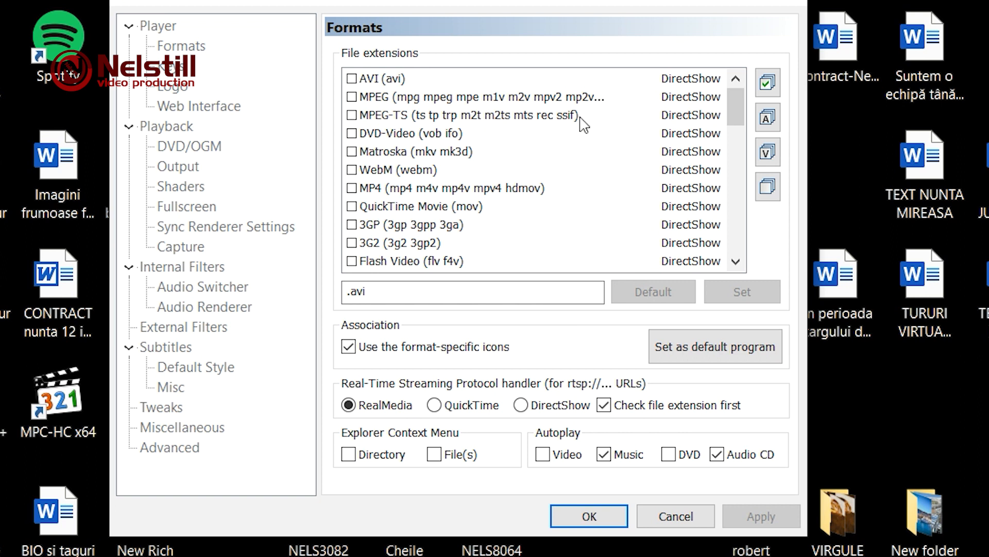
click(767, 83)
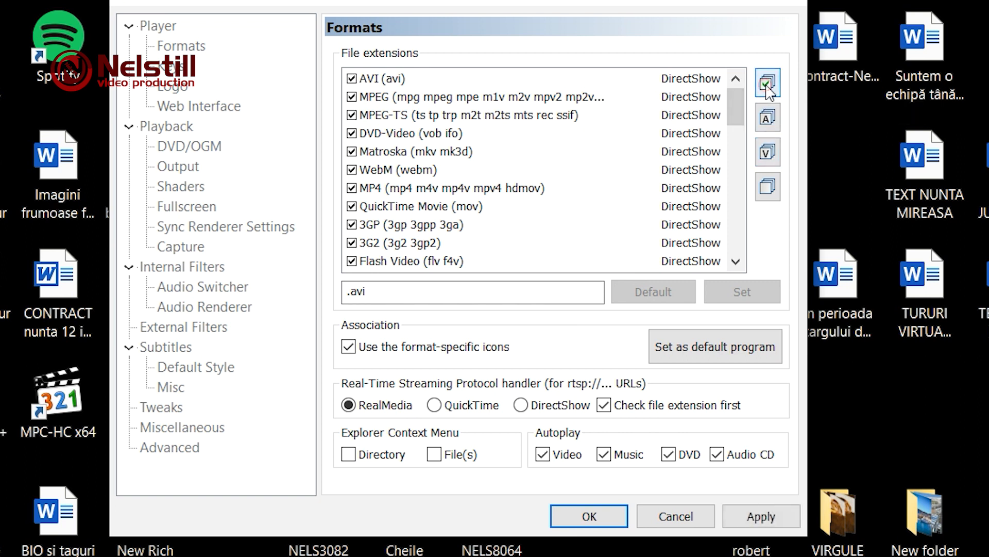
scroll(down, 3)
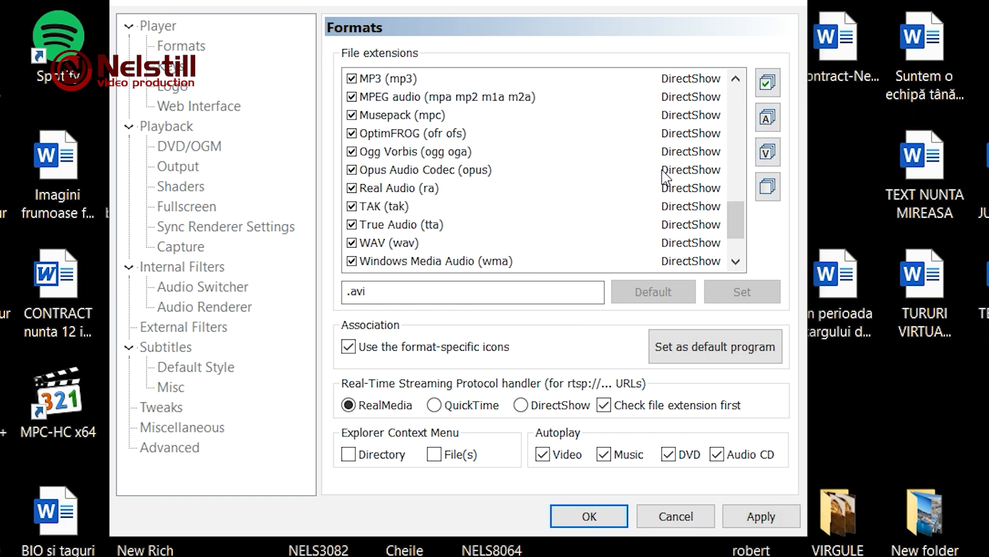
scroll(down, 3)
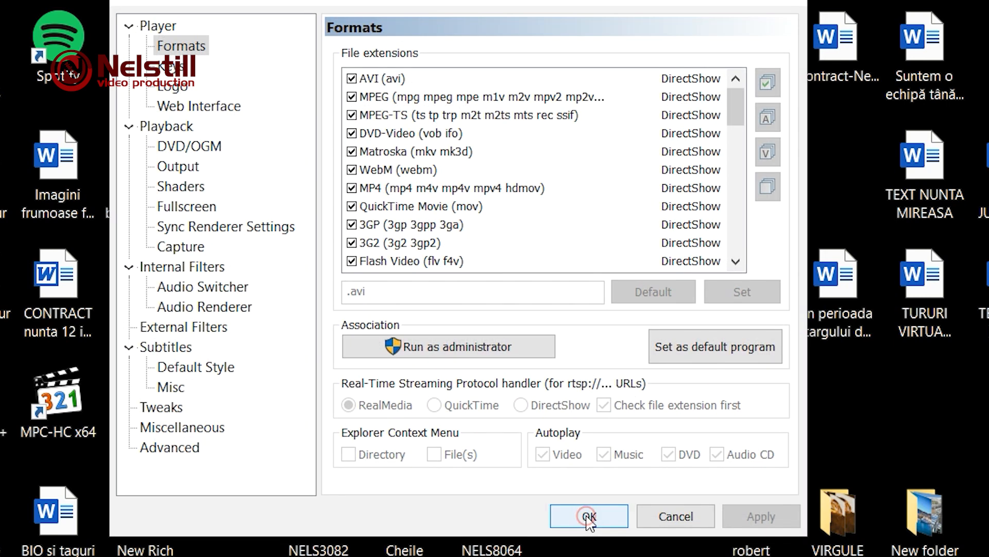
Step: Save the Options and confirm in DJI_0002's properties that it opens with MPC-HC
click(589, 516)
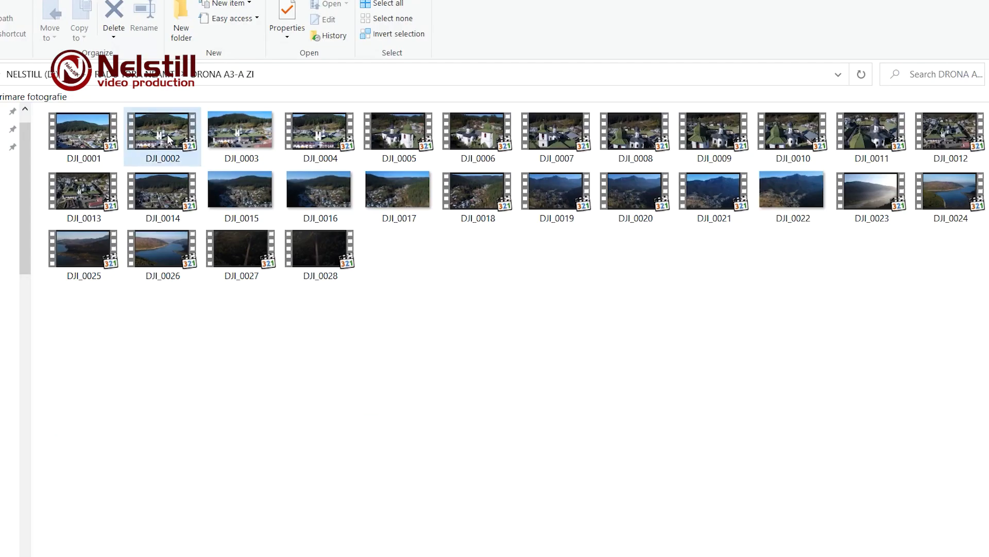
click(286, 14)
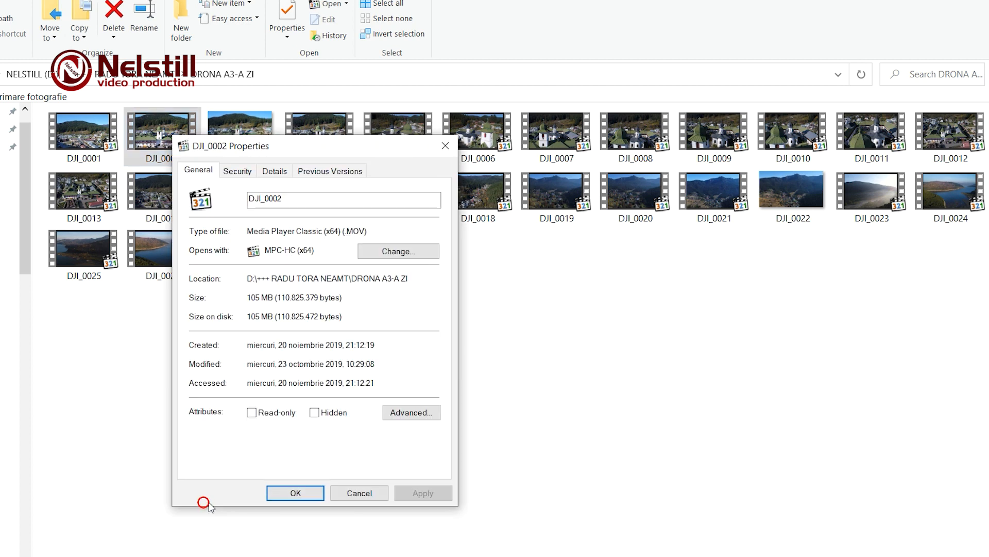
click(399, 251)
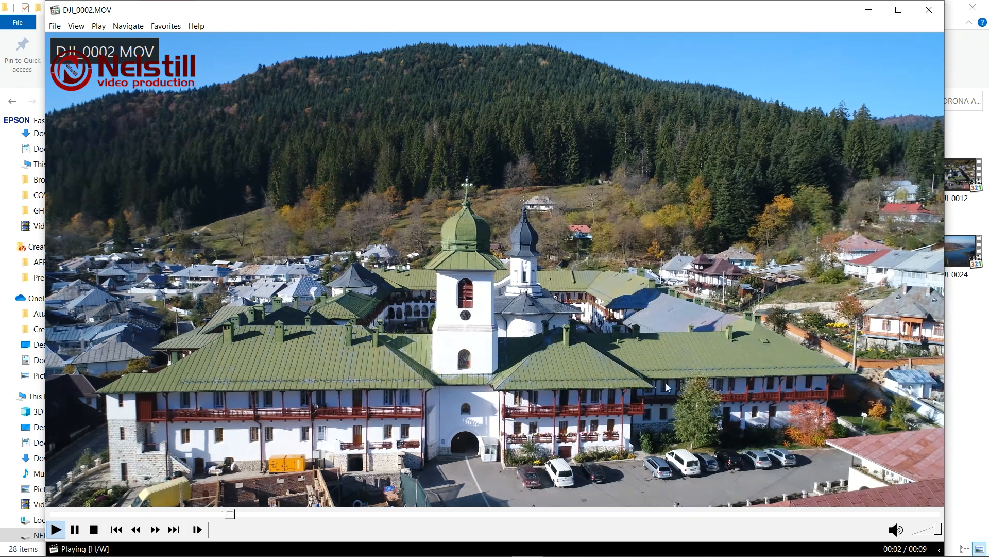
Step: Reopen the player with DJI_0006.MOV and seek to about ten seconds in
click(929, 10)
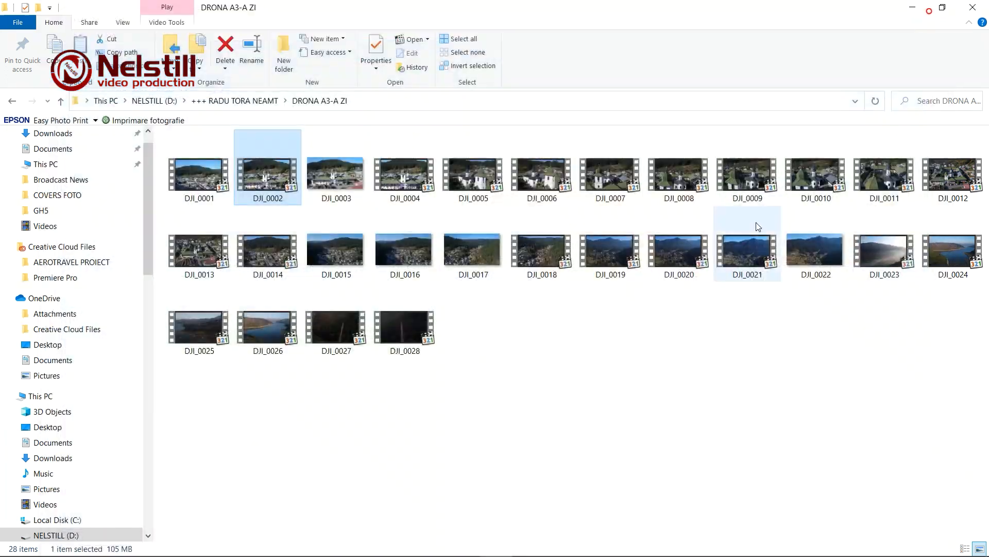
double_click(541, 175)
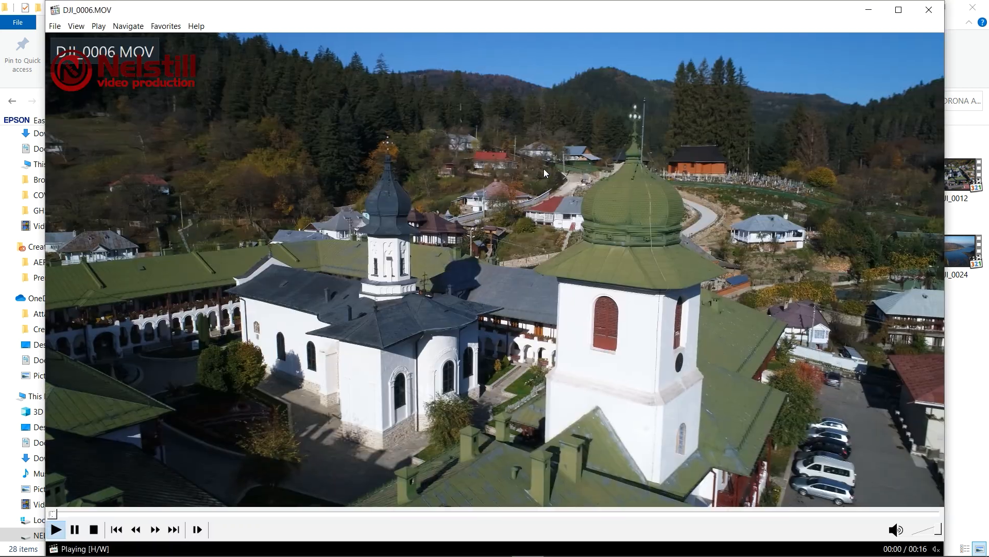
click(470, 511)
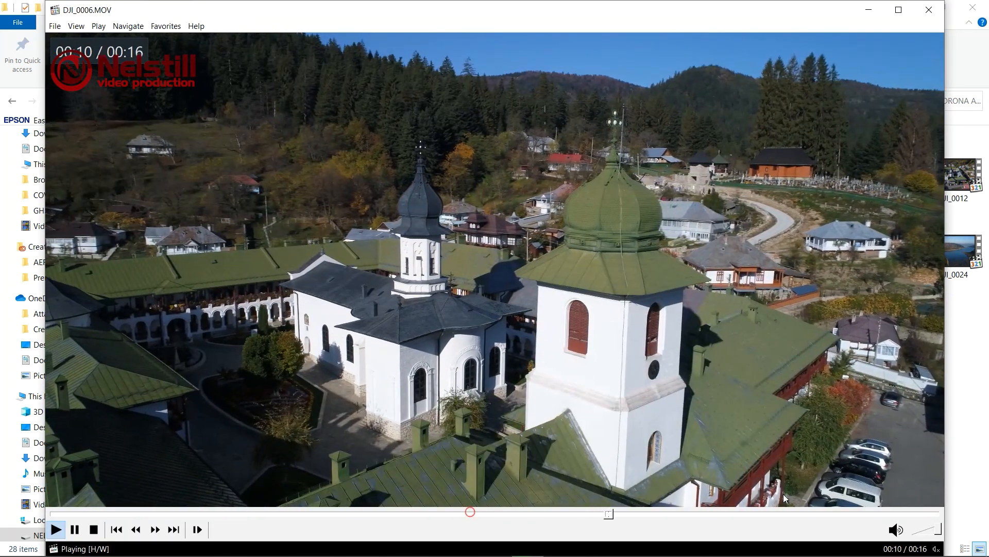